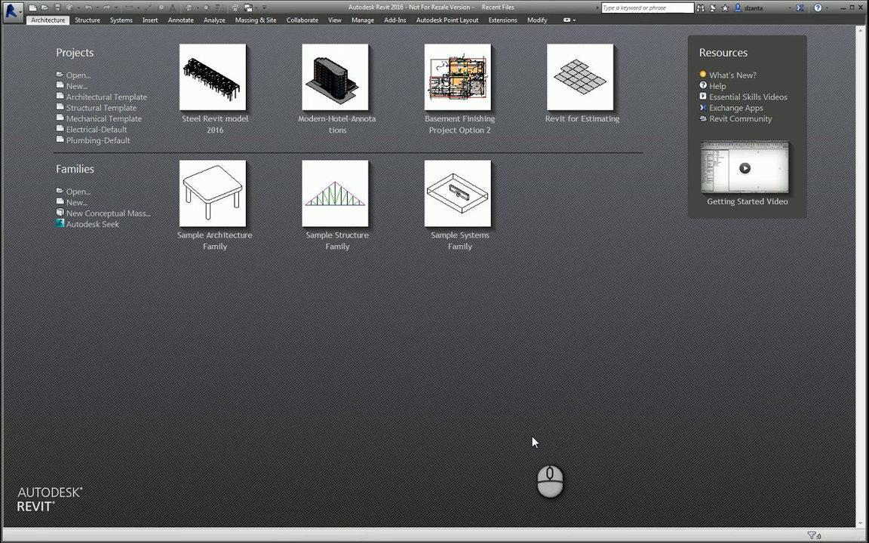
{"action": "mouse_move", "coordinate": [527, 413]}
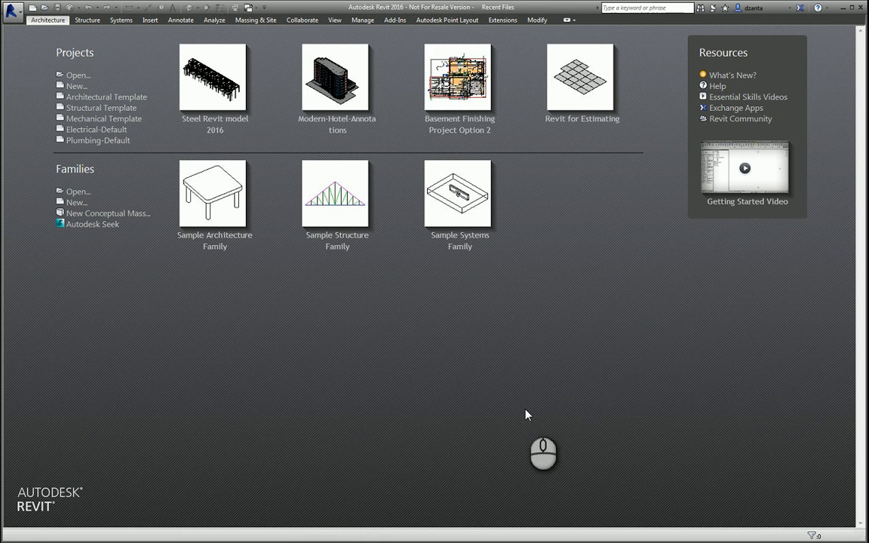
{"action": "mouse_move", "coordinate": [97, 214]}
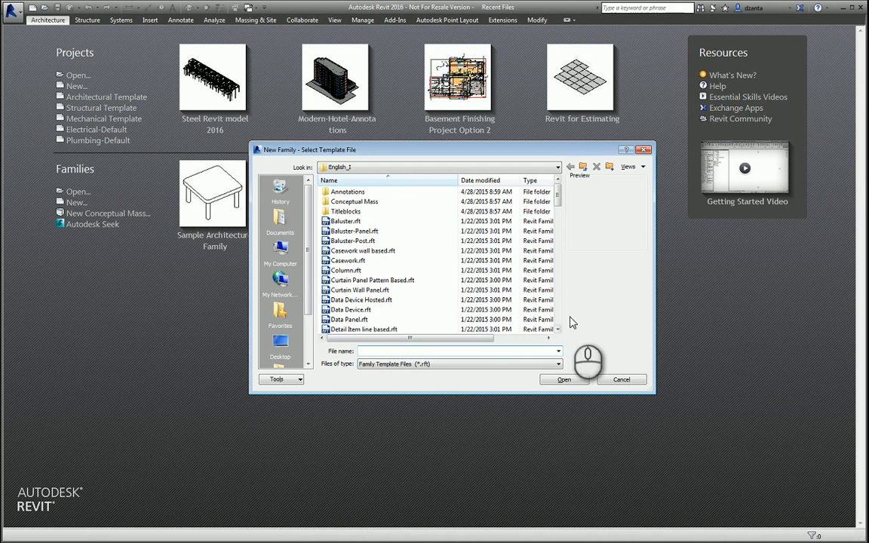
- Create the new family from the Generic Model.rft template
{"action": "scroll", "scroll_direction": "down", "scroll_amount": 3}
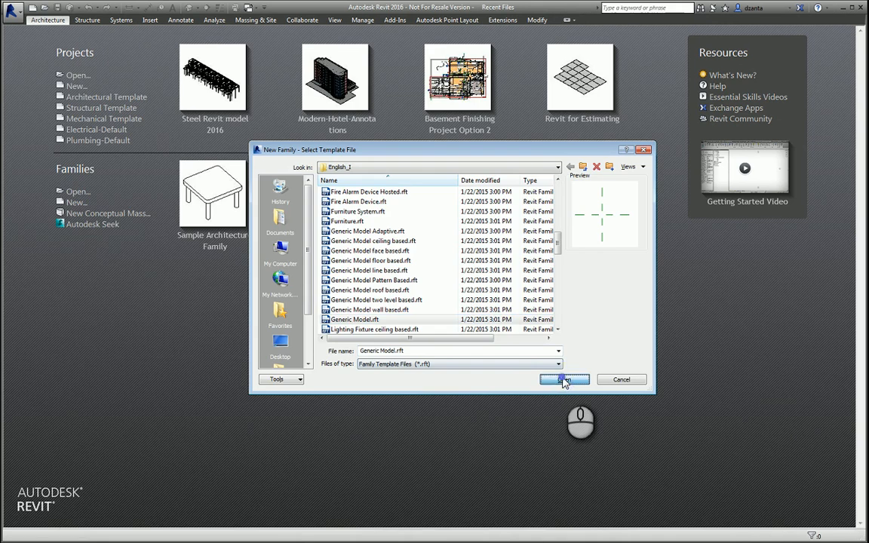
{"action": "left_click", "coordinate": [564, 380]}
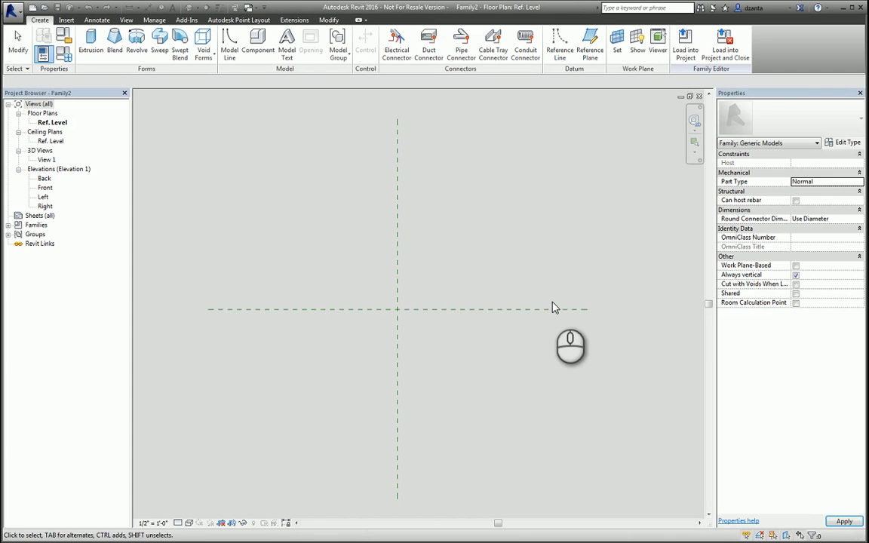
- In the Front elevation draw a reference plane above Ref. Level named 'top', then reopen the Ref. Level plan
{"action": "left_click", "coordinate": [45, 187]}
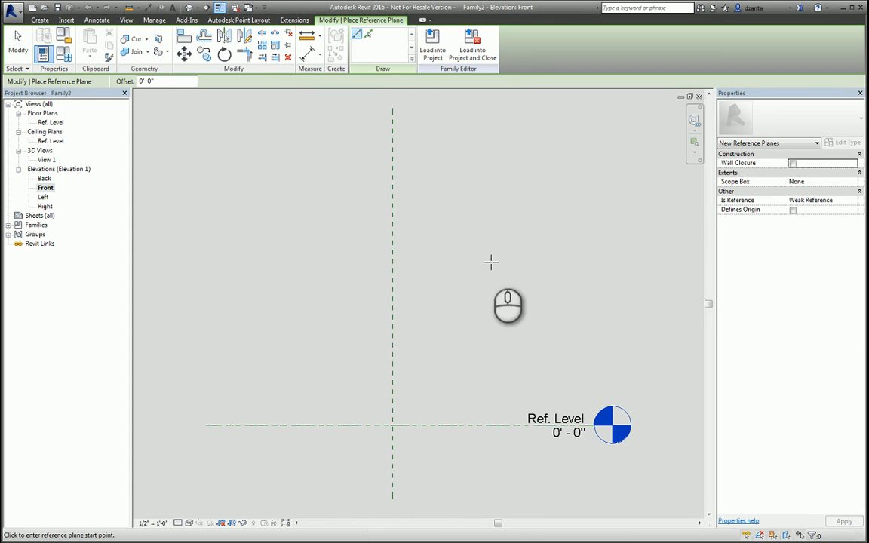
{"action": "left_click", "coordinate": [392, 178]}
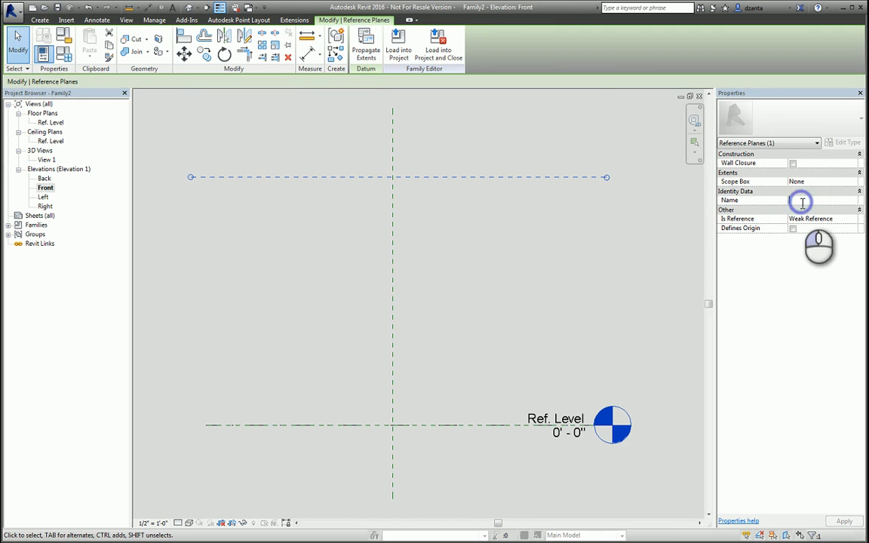
{"action": "type", "text": "top"}
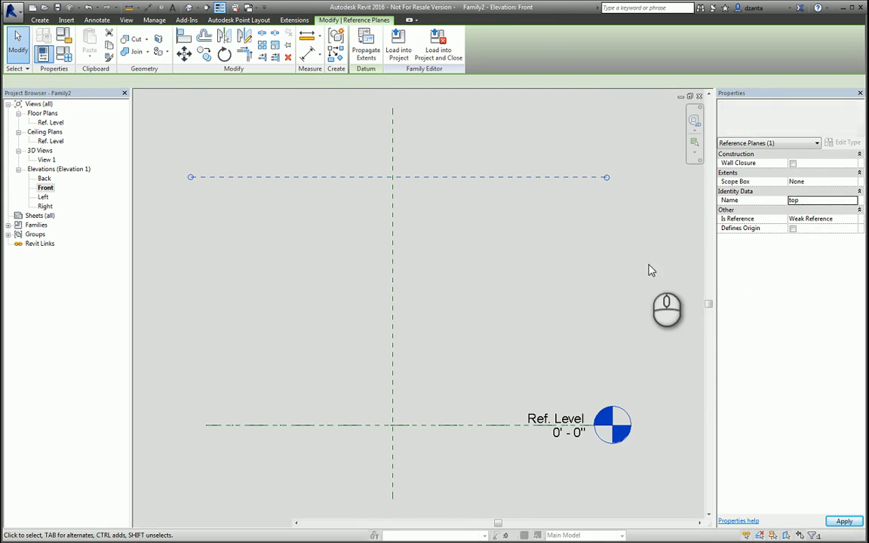
{"action": "double_click", "coordinate": [51, 123]}
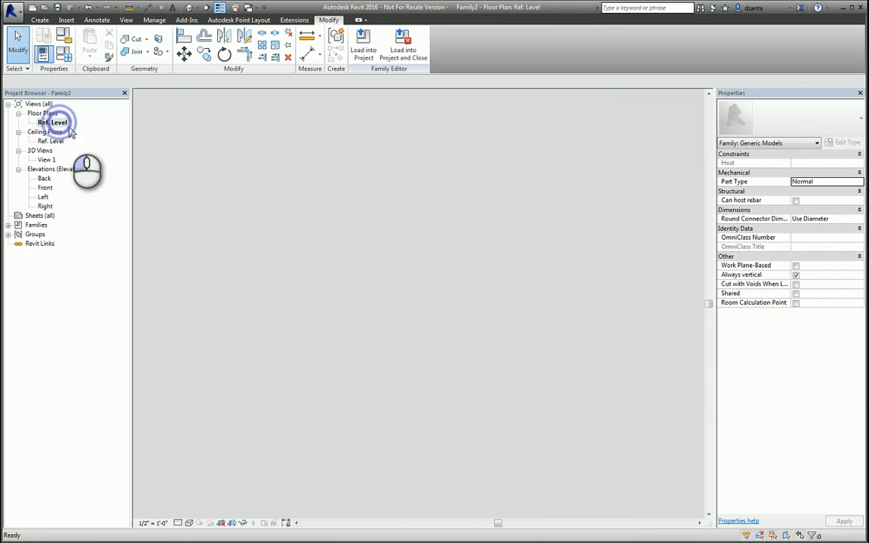
{"action": "double_click", "coordinate": [54, 122]}
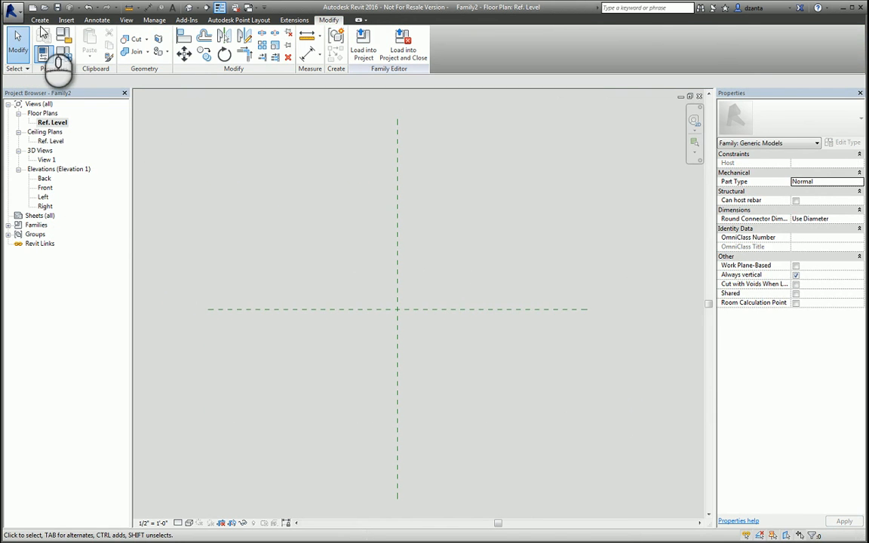
- Show the Create ribbon with the Forms panel
{"action": "left_click", "coordinate": [44, 22]}
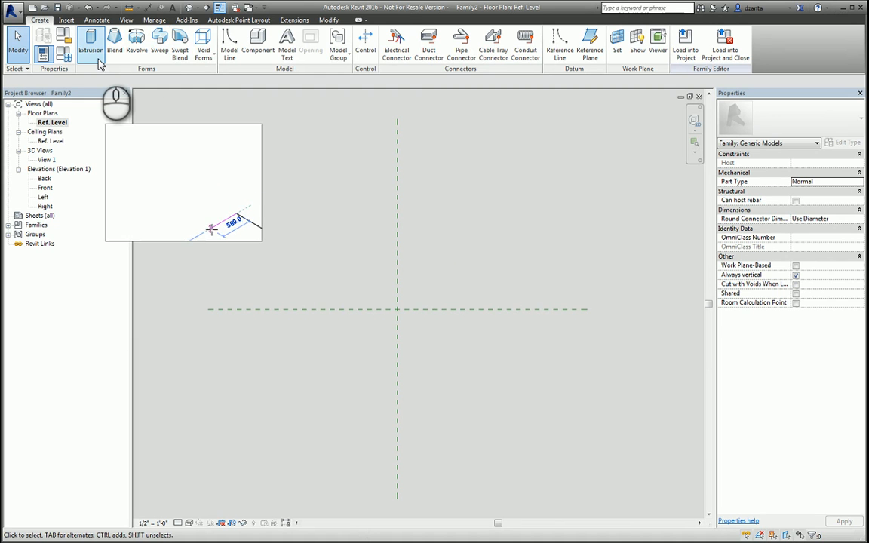
- Extrude a rectangular solid box and drag its top handle up to make it taller
{"action": "left_click", "coordinate": [90, 43]}
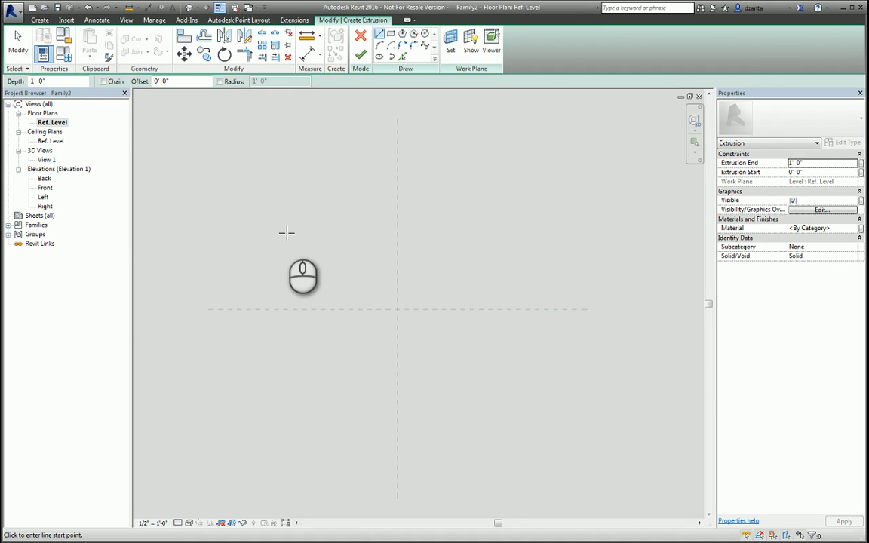
{"action": "mouse_move", "coordinate": [287, 230]}
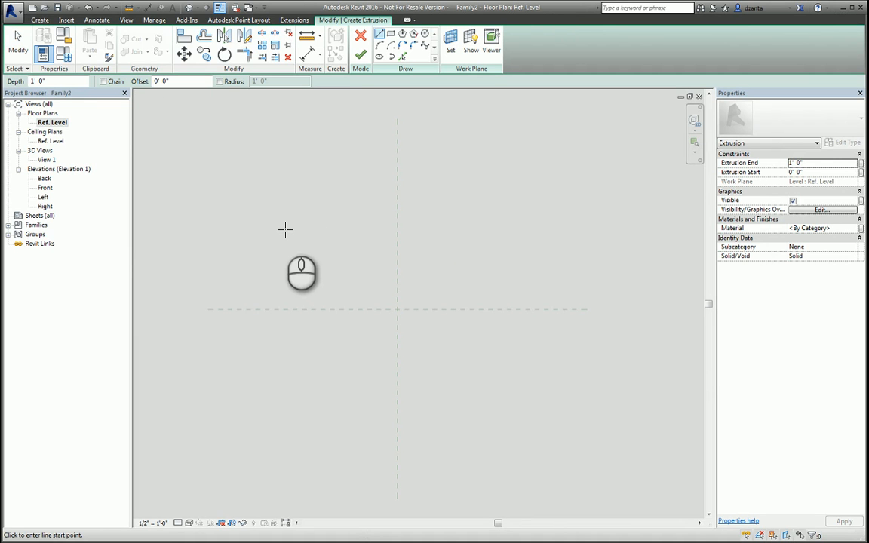
{"action": "mouse_move", "coordinate": [290, 241]}
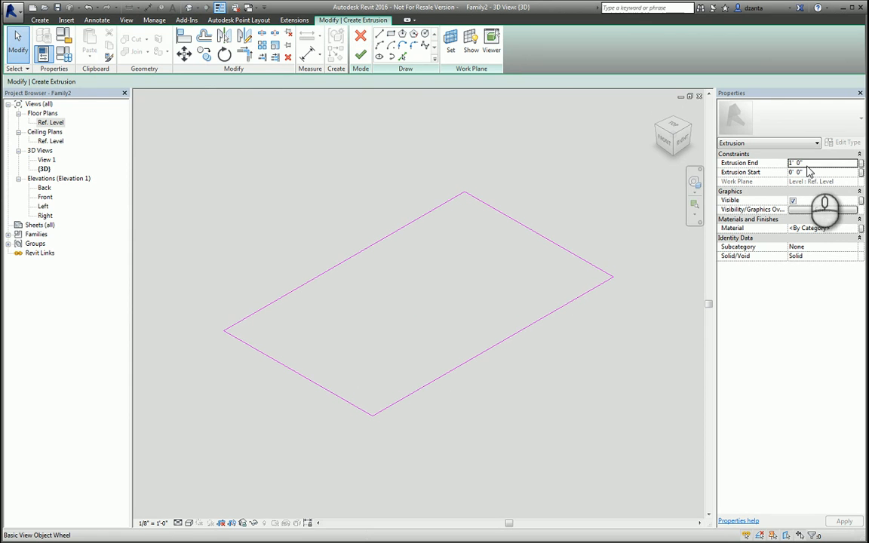
{"action": "left_click", "coordinate": [359, 54]}
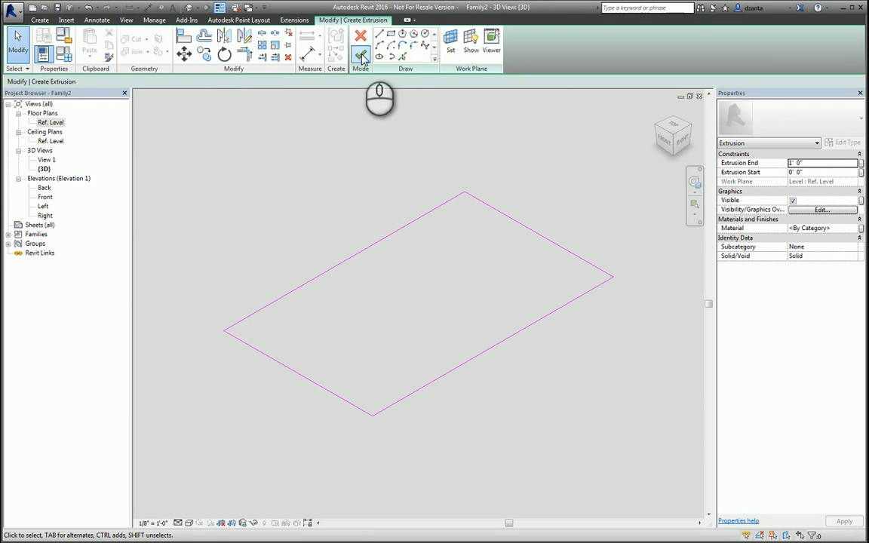
{"action": "left_click", "coordinate": [361, 51]}
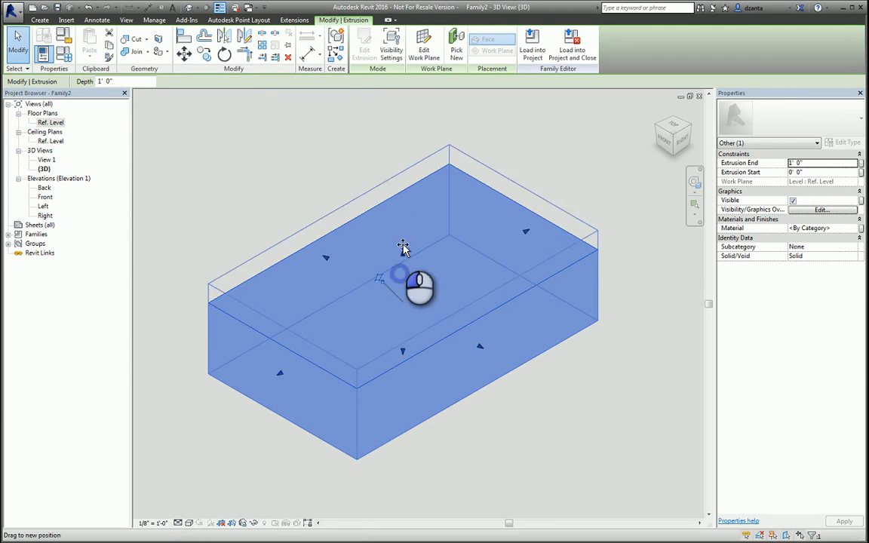
{"action": "left_click_drag", "start_coordinate": [404, 272], "coordinate": [302, 389]}
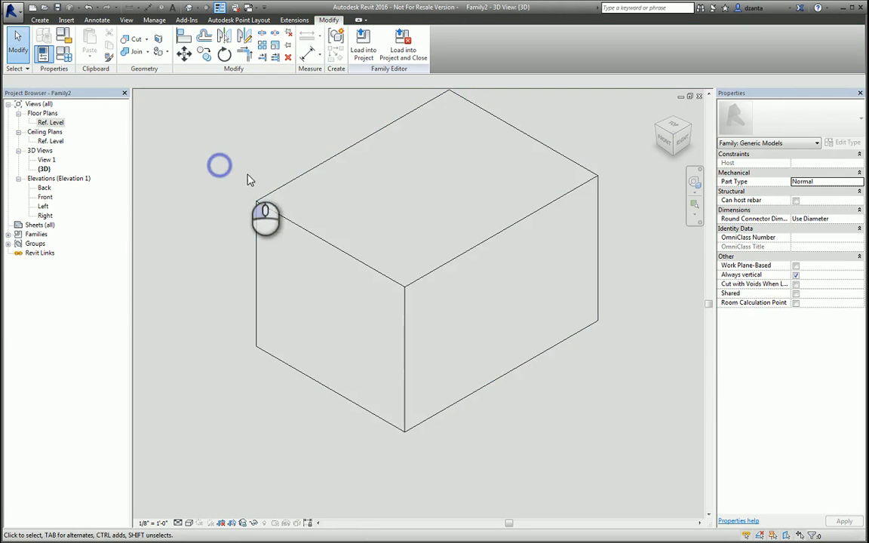
- Return to the Create tools and the Ref. Level floor plan to start a blend
{"action": "left_click", "coordinate": [39, 21]}
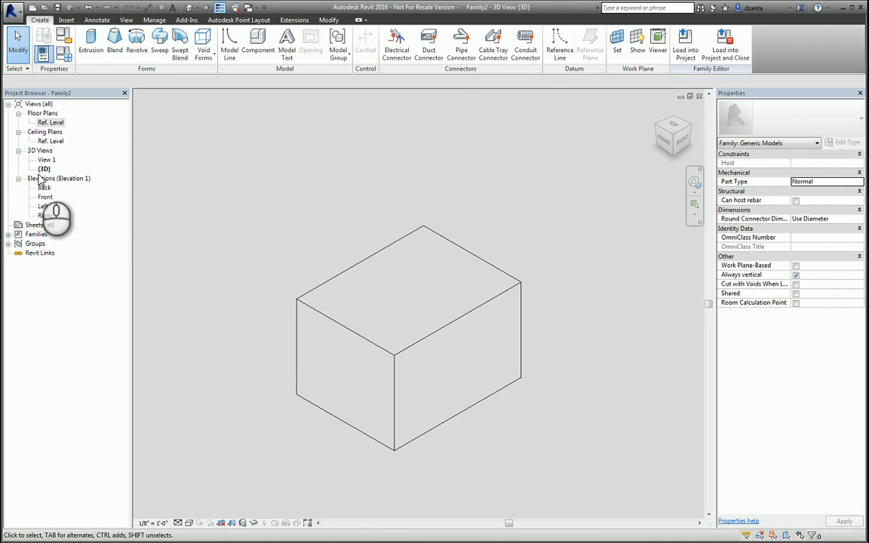
{"action": "double_click", "coordinate": [53, 122]}
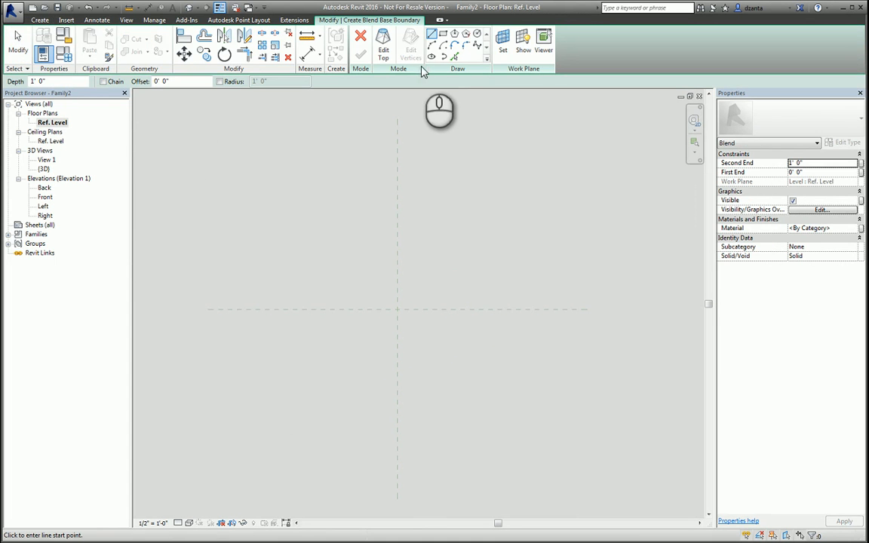
{"action": "mouse_move", "coordinate": [411, 84]}
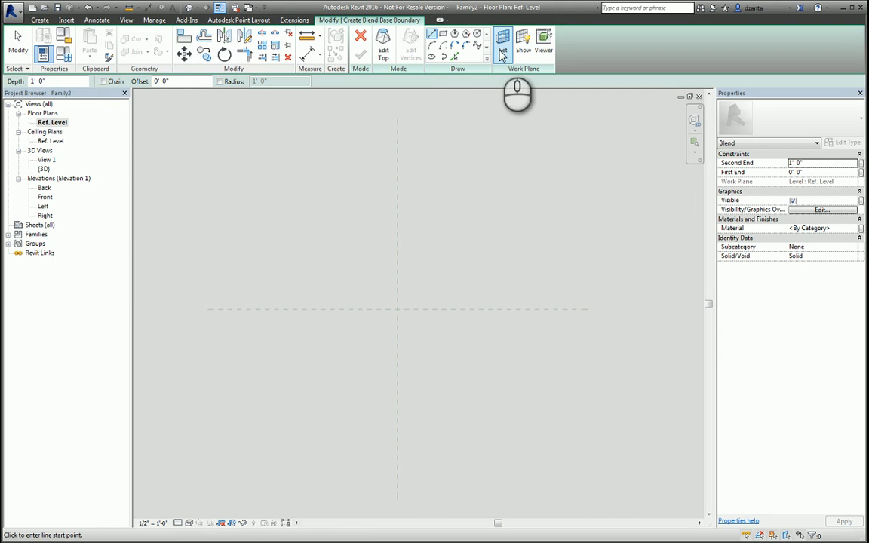
- Keep the base sketch on Ref. Level and place the blend's top sketch on Reference Plane: top
{"action": "left_click", "coordinate": [500, 36]}
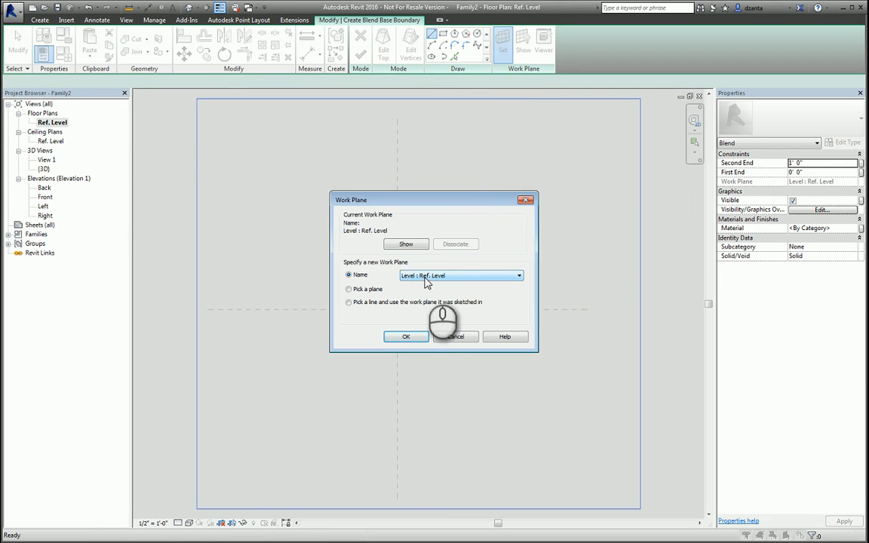
{"action": "left_click", "coordinate": [405, 336]}
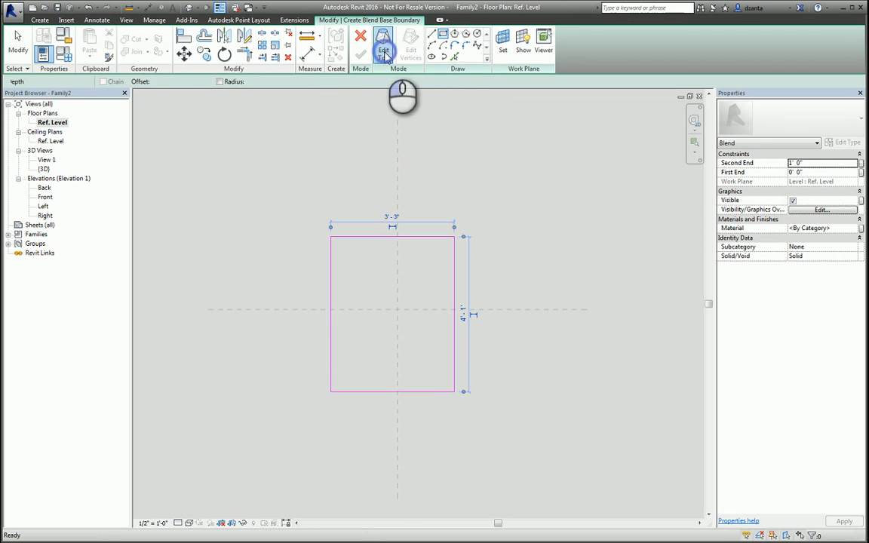
{"action": "left_click", "coordinate": [383, 47]}
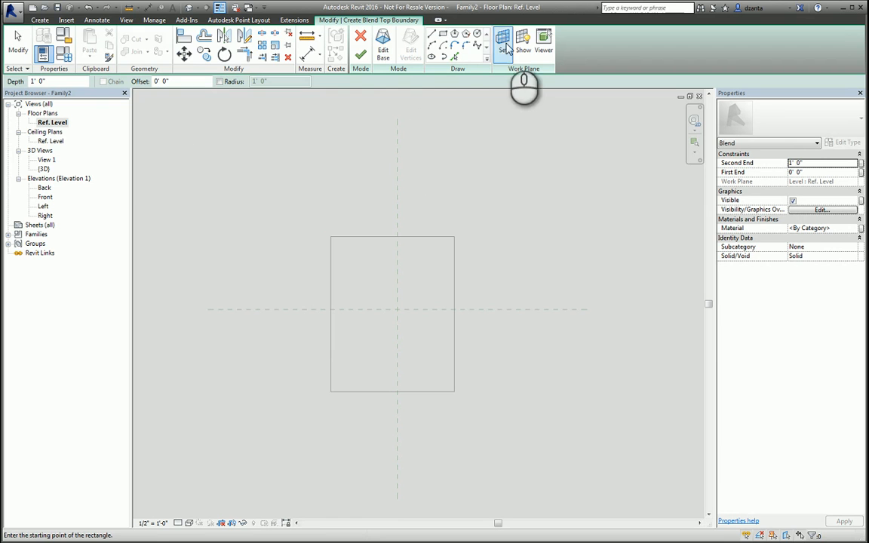
{"action": "left_click", "coordinate": [507, 42]}
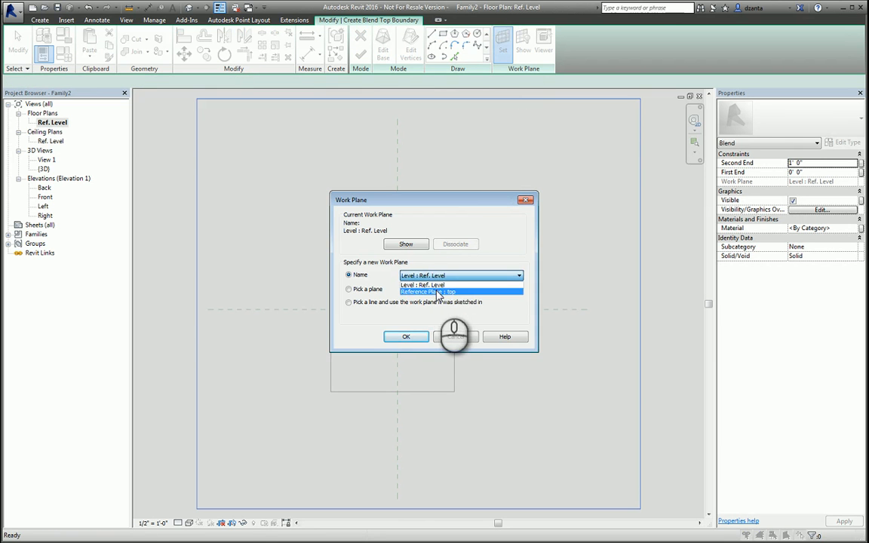
{"action": "left_click", "coordinate": [406, 336]}
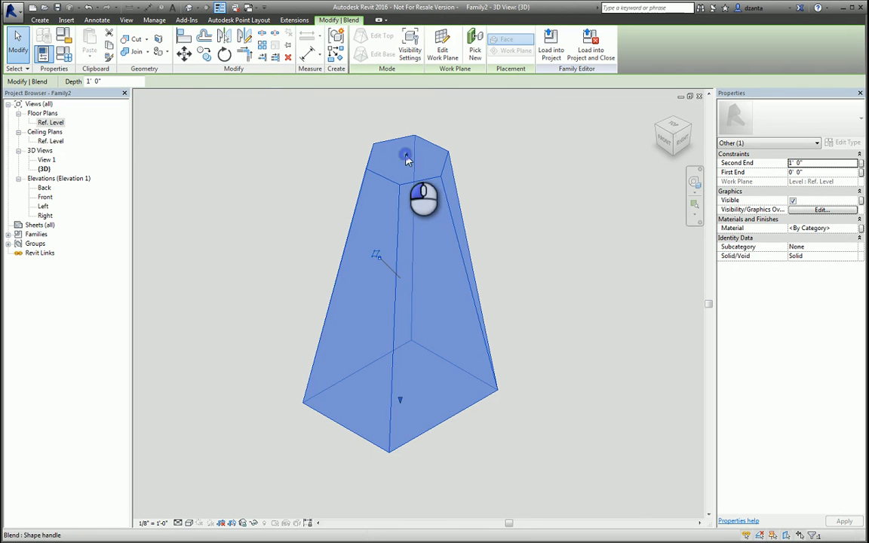
- Stretch the finished blend's top handle to change its height
{"action": "left_click_drag", "start_coordinate": [408, 154], "coordinate": [407, 204]}
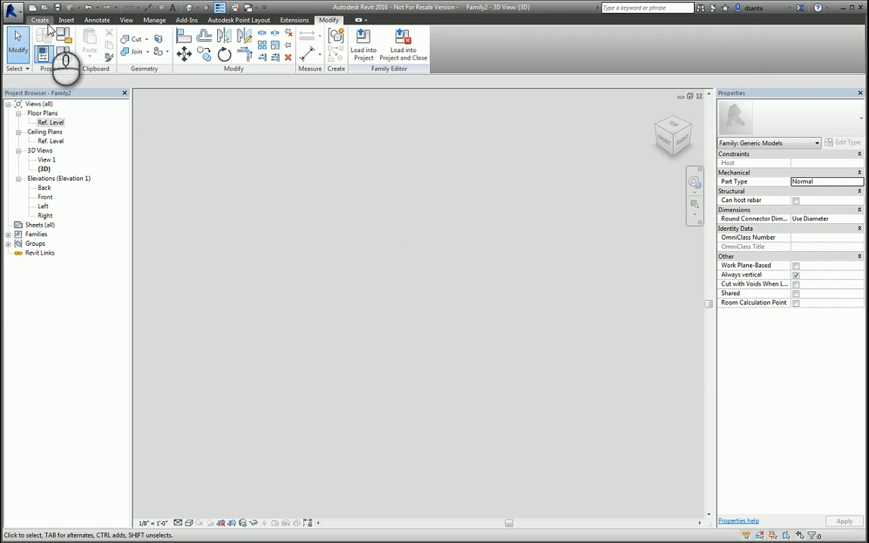
{"action": "left_click", "coordinate": [41, 22]}
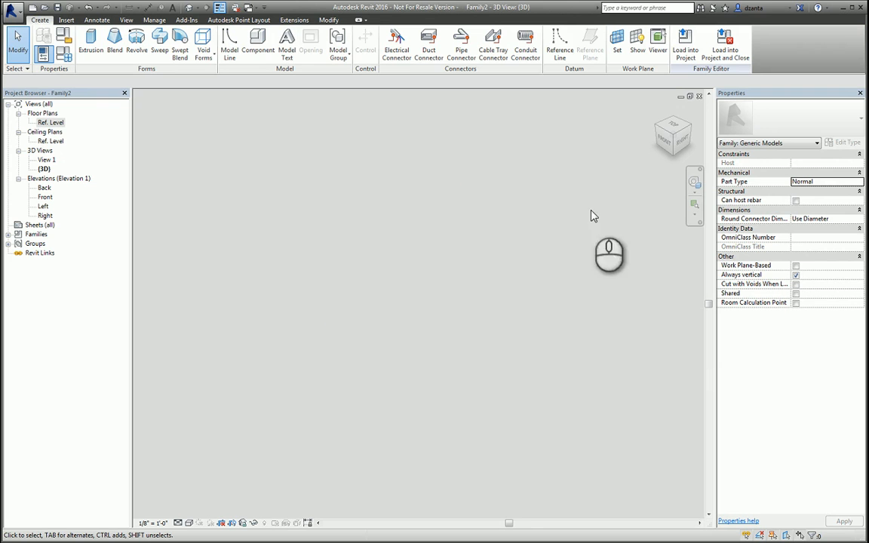
{"action": "mouse_move", "coordinate": [305, 308]}
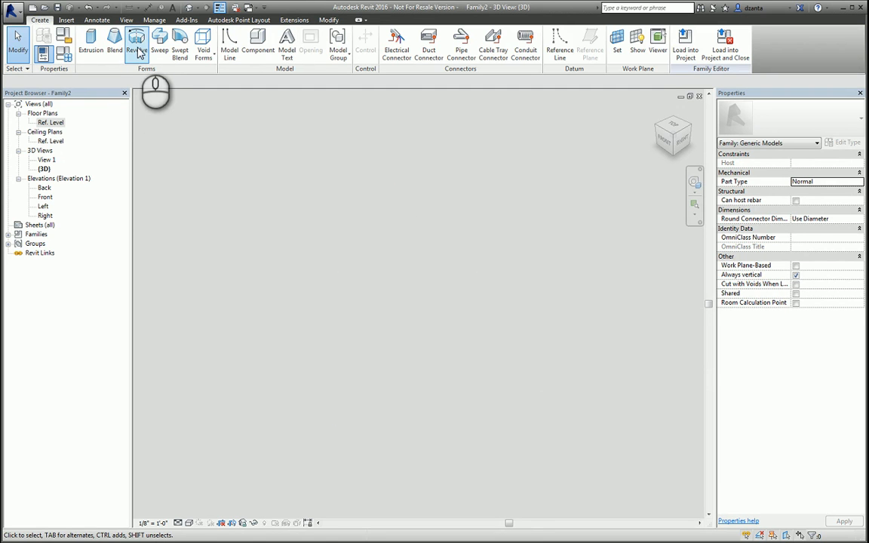
- Start a Revolve form and begin drawing its axis line
{"action": "left_click", "coordinate": [136, 37]}
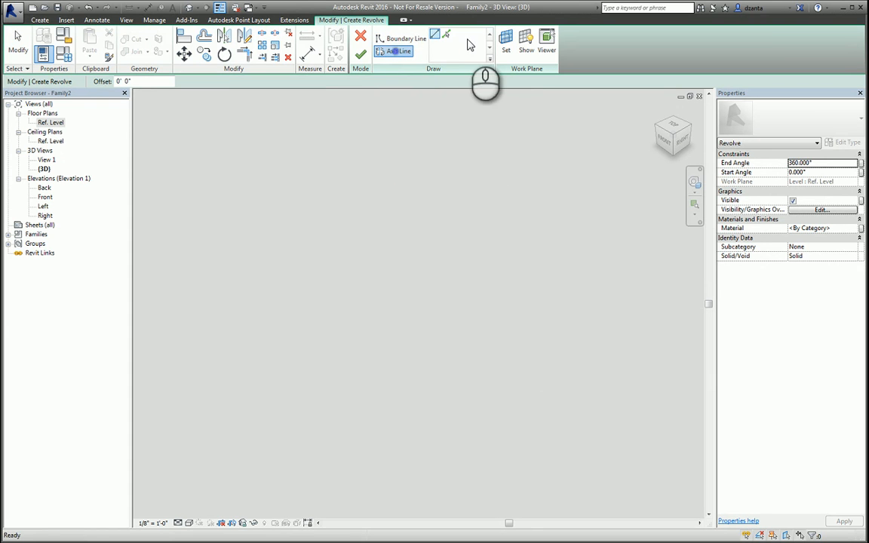
{"action": "left_click", "coordinate": [521, 176]}
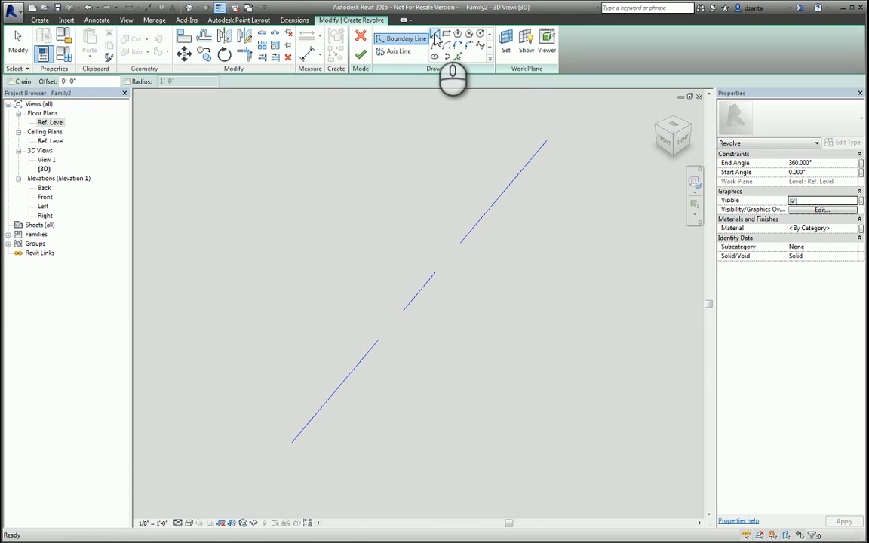
{"action": "mouse_move", "coordinate": [480, 53]}
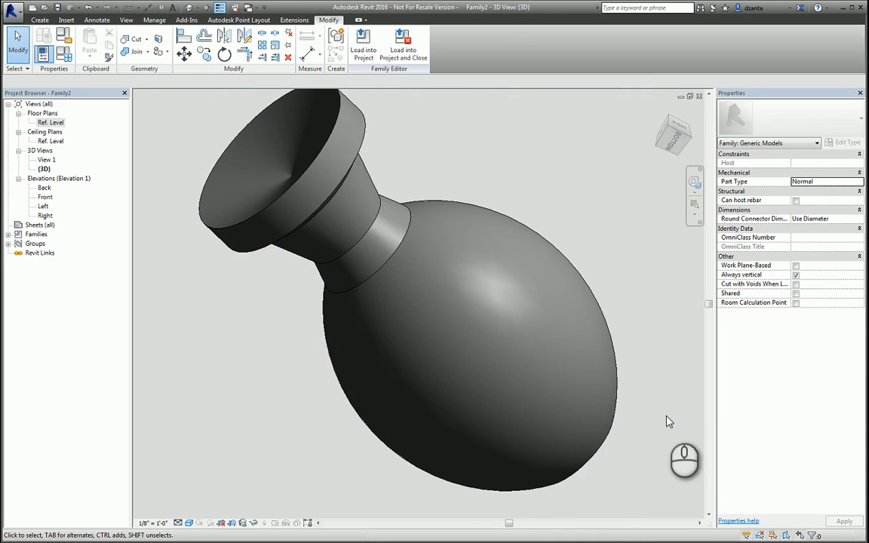
- Select the revolved vase and delete it
{"action": "left_click", "coordinate": [347, 226]}
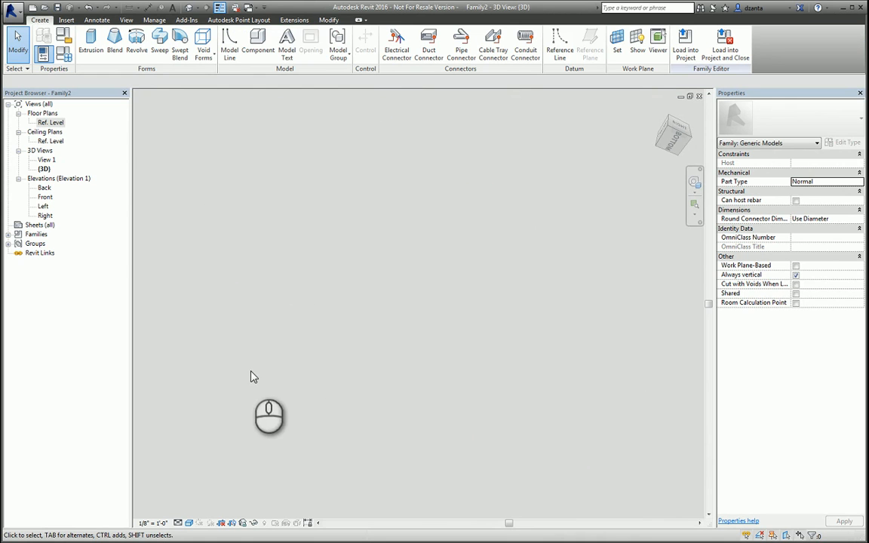
{"action": "mouse_move", "coordinate": [190, 135]}
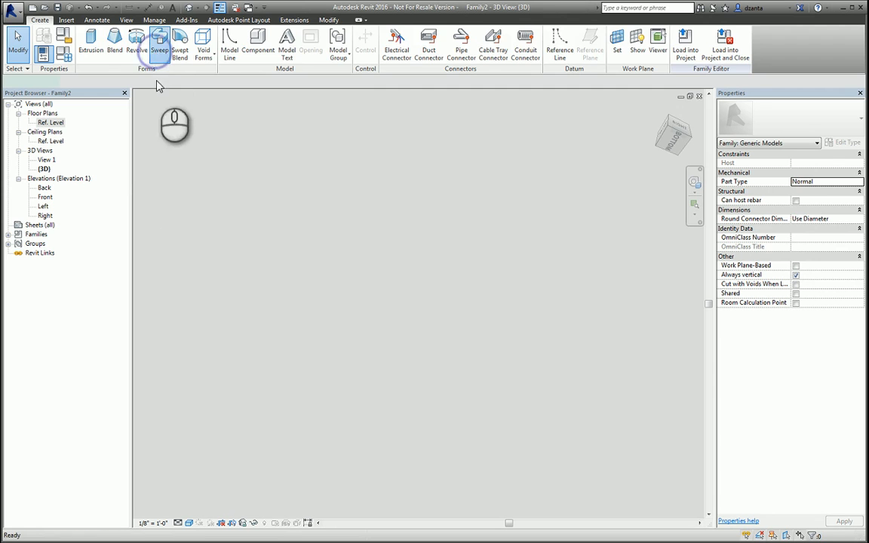
- Create a sweep along a curved spline path with a small circular profile and finish it
{"action": "left_click", "coordinate": [157, 36]}
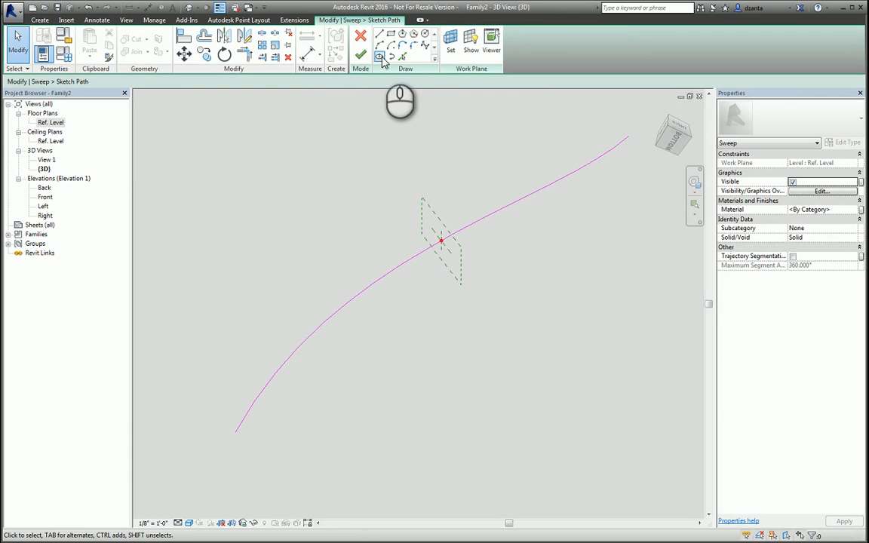
{"action": "left_click", "coordinate": [377, 57]}
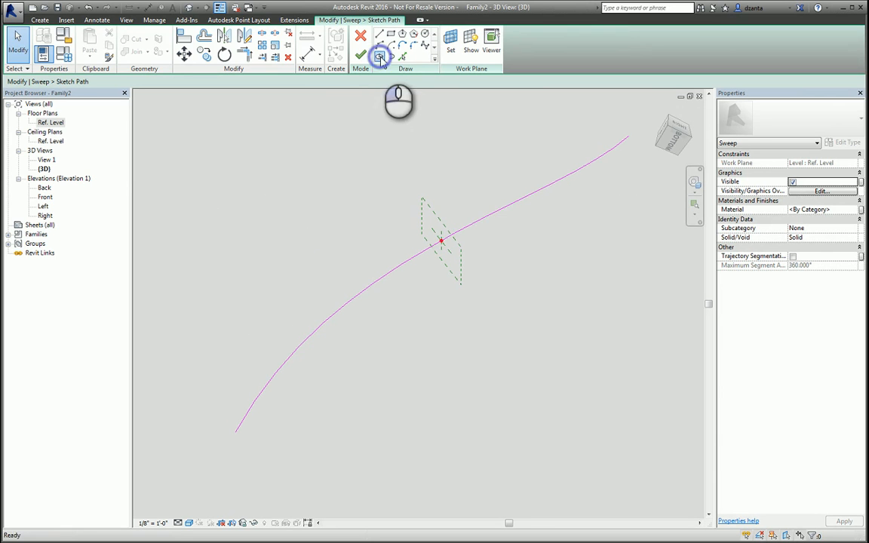
{"action": "left_click", "coordinate": [377, 54]}
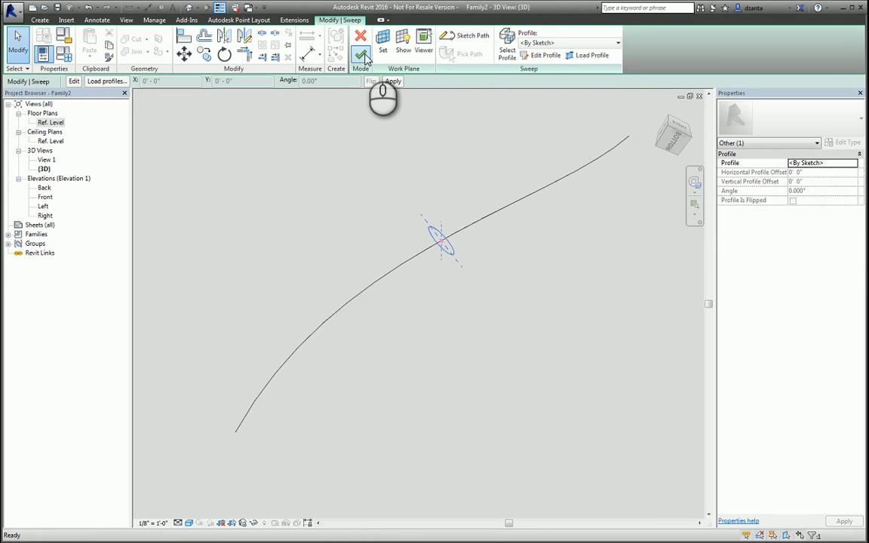
{"action": "left_click", "coordinate": [362, 55]}
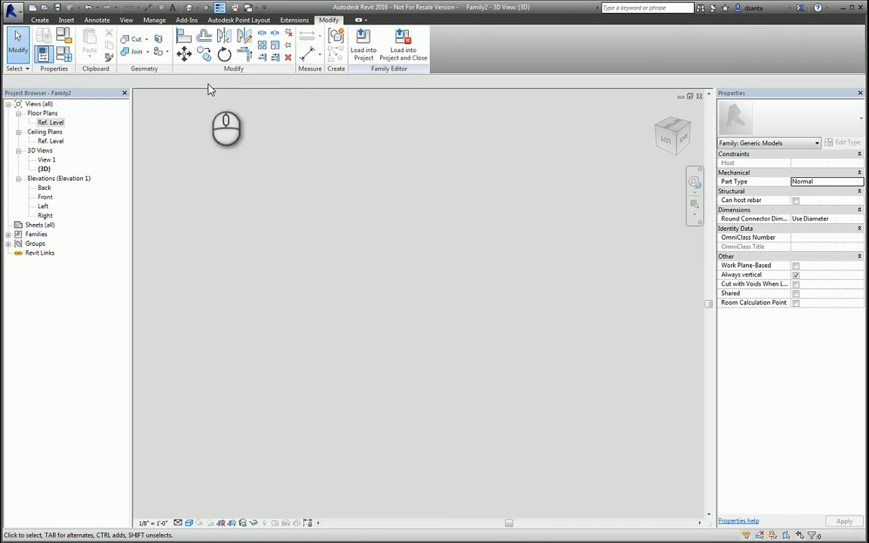
- Start a Swept Blend and begin sketching its S-shaped spline path
{"action": "left_click", "coordinate": [41, 21]}
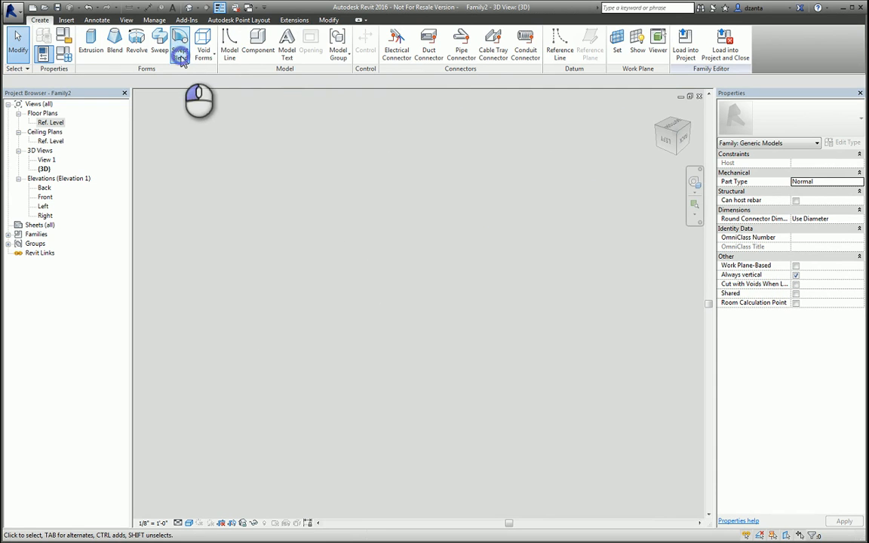
{"action": "left_click", "coordinate": [181, 38]}
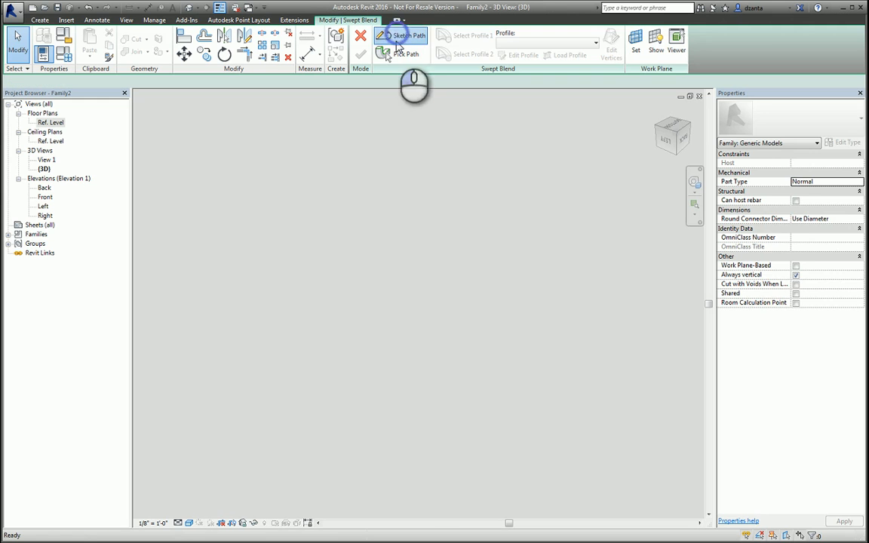
{"action": "left_click", "coordinate": [408, 36]}
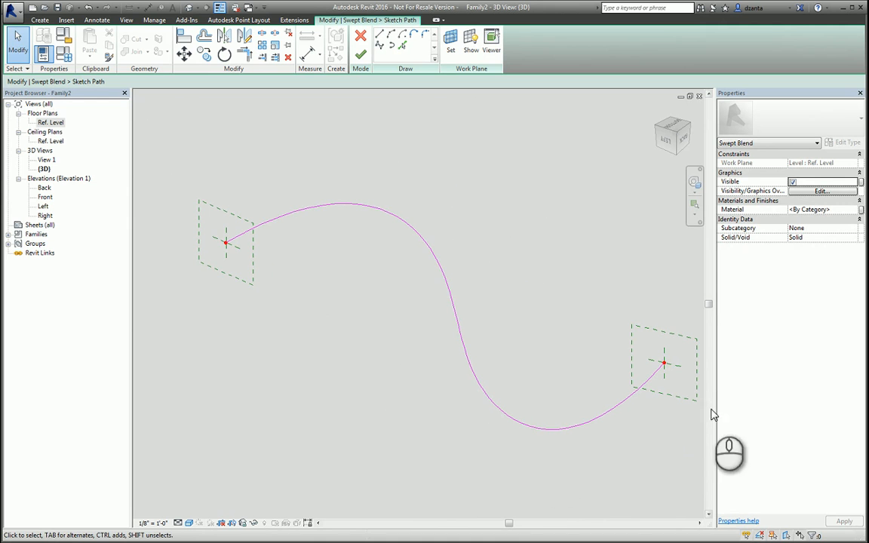
{"action": "mouse_move", "coordinate": [208, 241]}
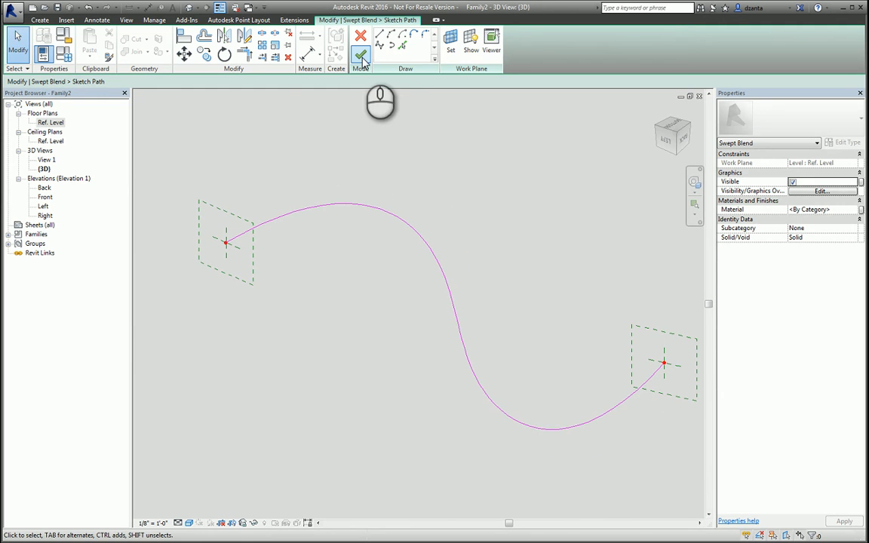
- Finish the S-shaped path and define Profile 1 as a rectangle
{"action": "left_click", "coordinate": [361, 53]}
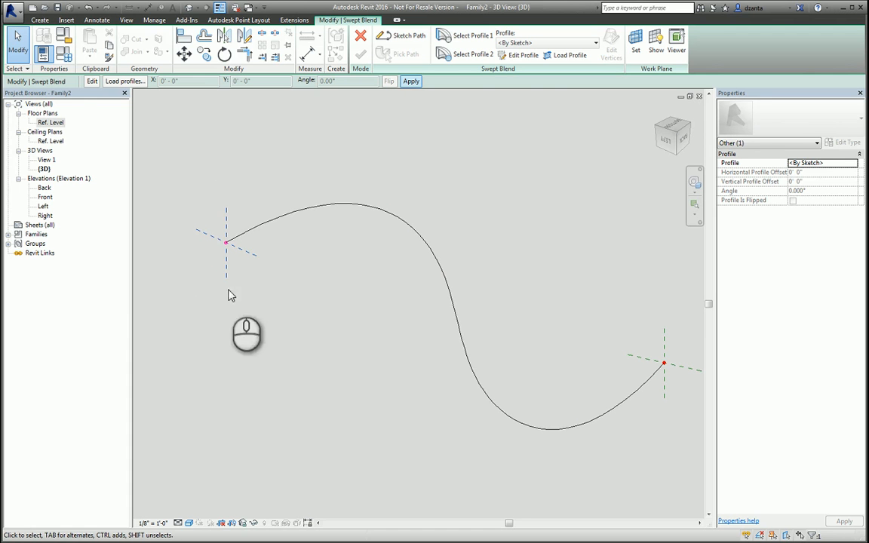
{"action": "left_click", "coordinate": [515, 56]}
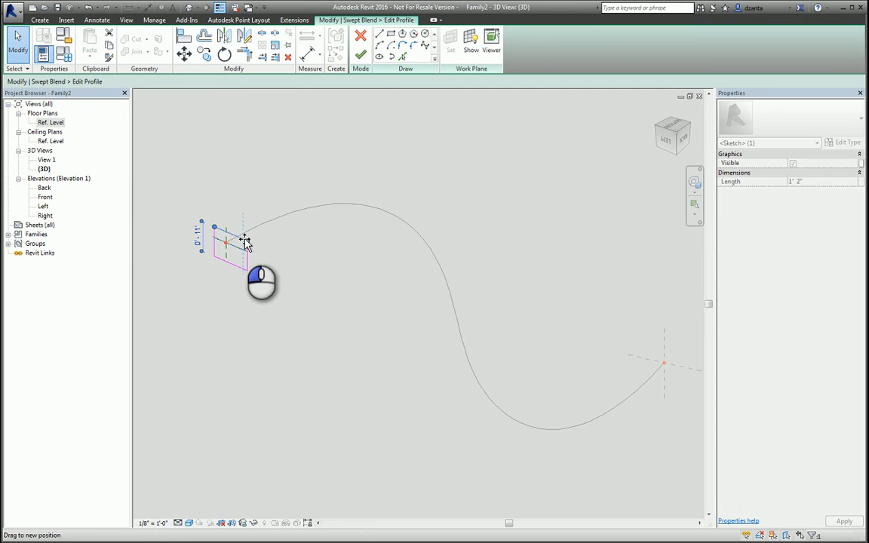
{"action": "left_click", "coordinate": [359, 56]}
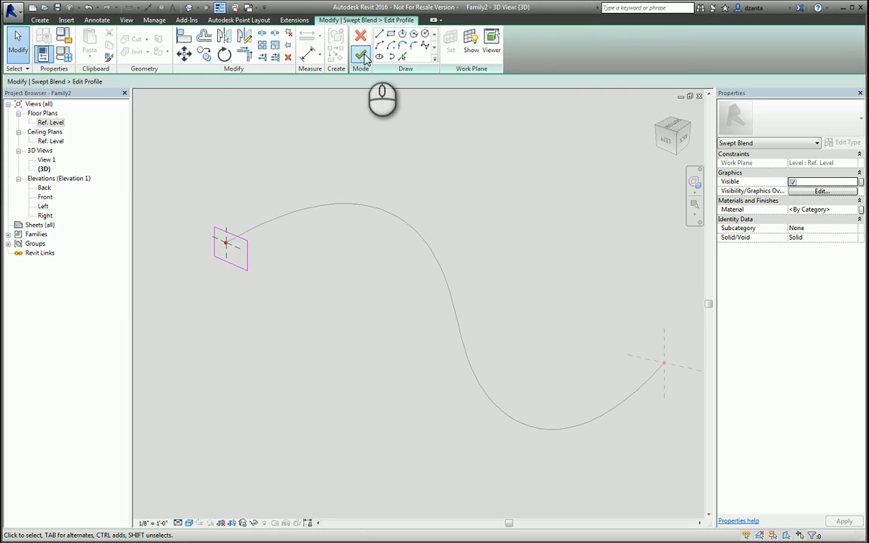
{"action": "left_click", "coordinate": [359, 57]}
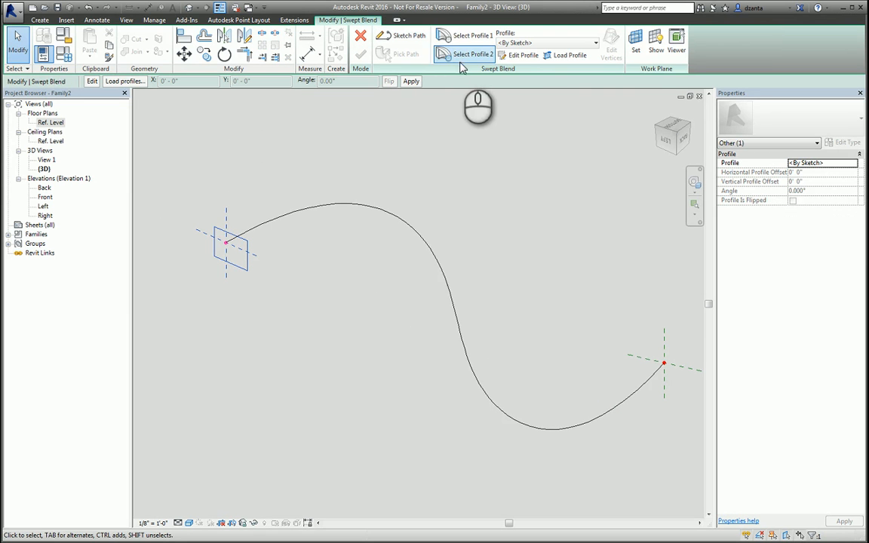
- Define Profile 2 as a circle at the path end and finish the swept blend
{"action": "left_click", "coordinate": [522, 55]}
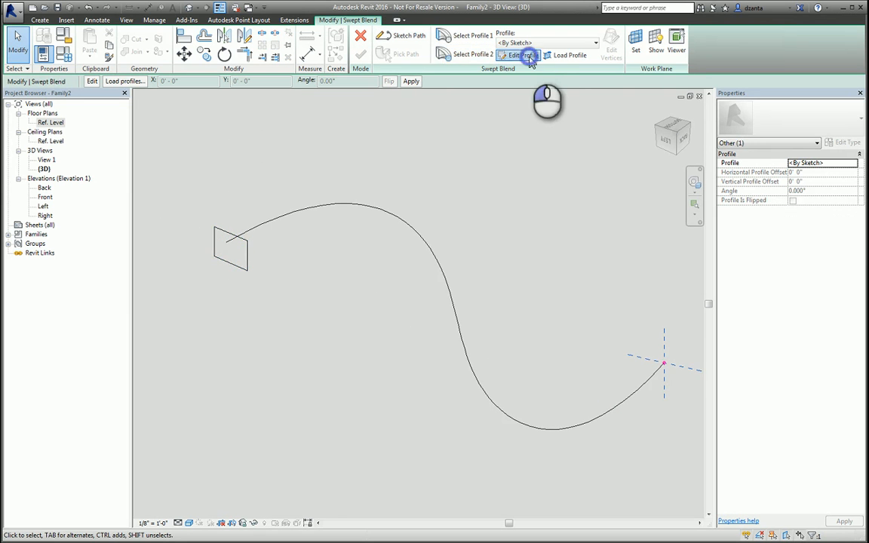
{"action": "left_click", "coordinate": [516, 54]}
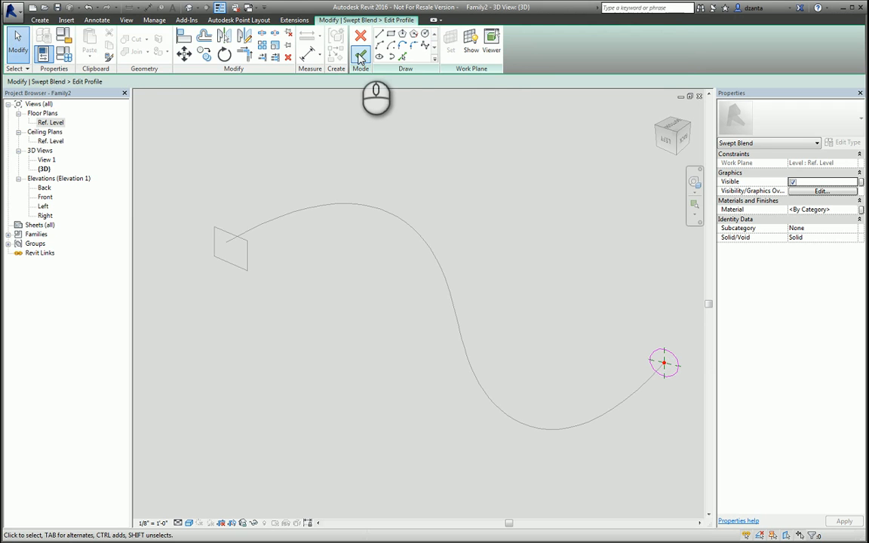
{"action": "left_click", "coordinate": [362, 55]}
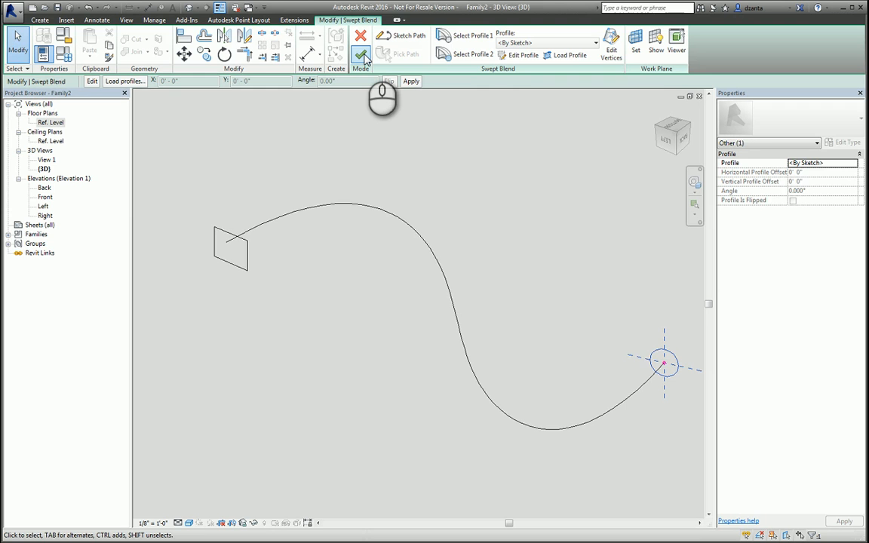
{"action": "left_click", "coordinate": [362, 54]}
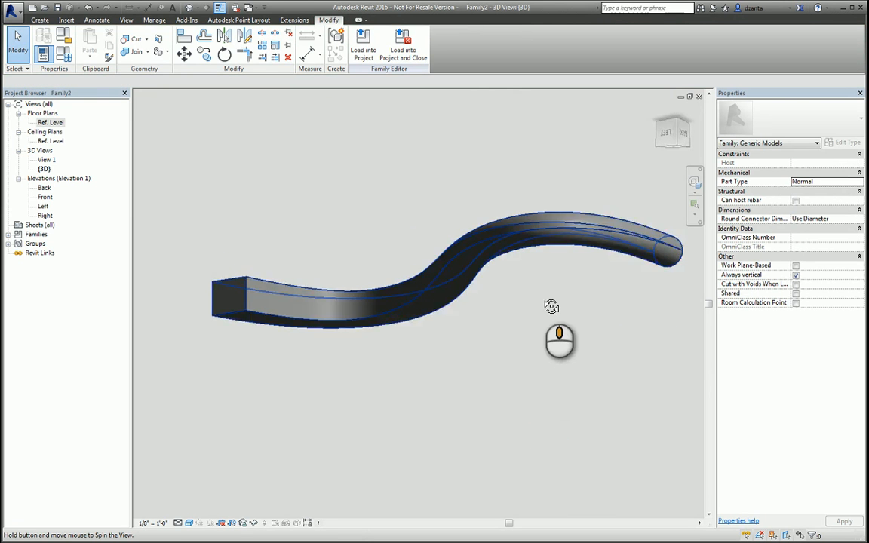
- Orbit the view to inspect the finished swept blend's square-to-round transition
{"action": "left_click_drag", "start_coordinate": [552, 306], "coordinate": [525, 424]}
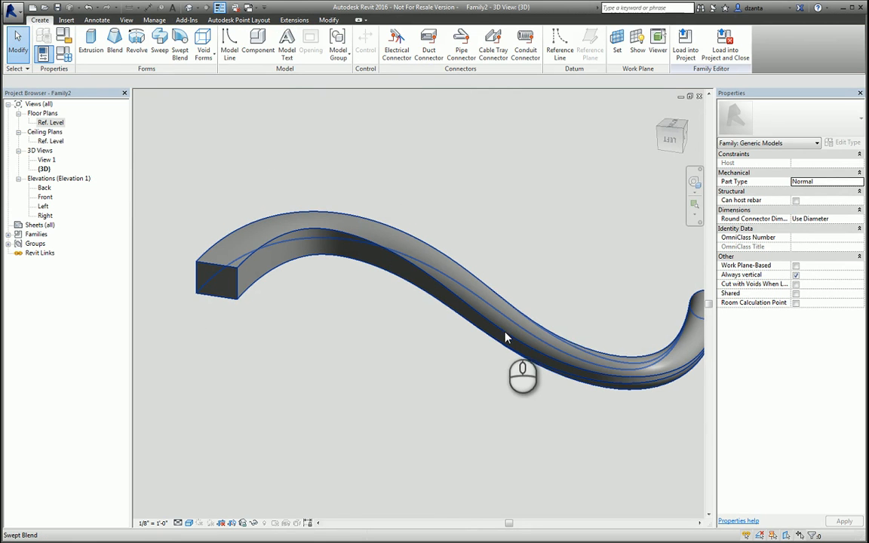
{"action": "mouse_move", "coordinate": [498, 339]}
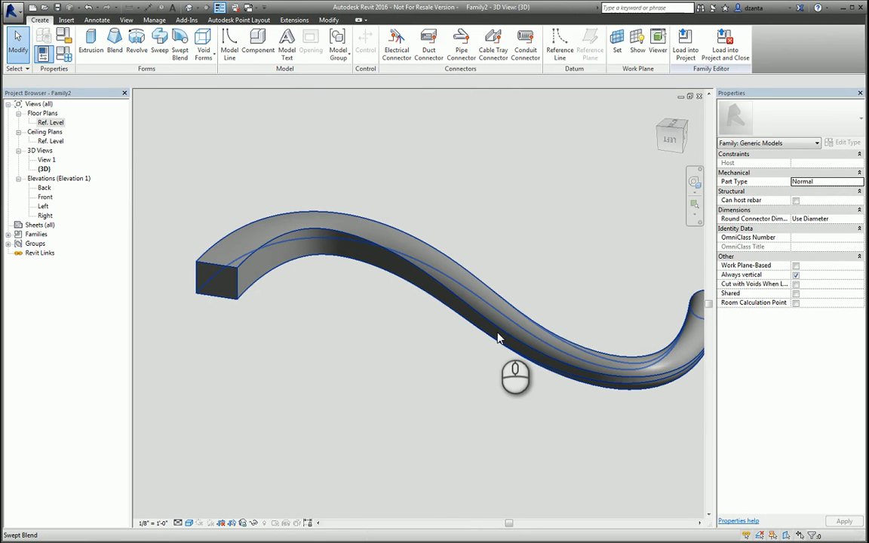